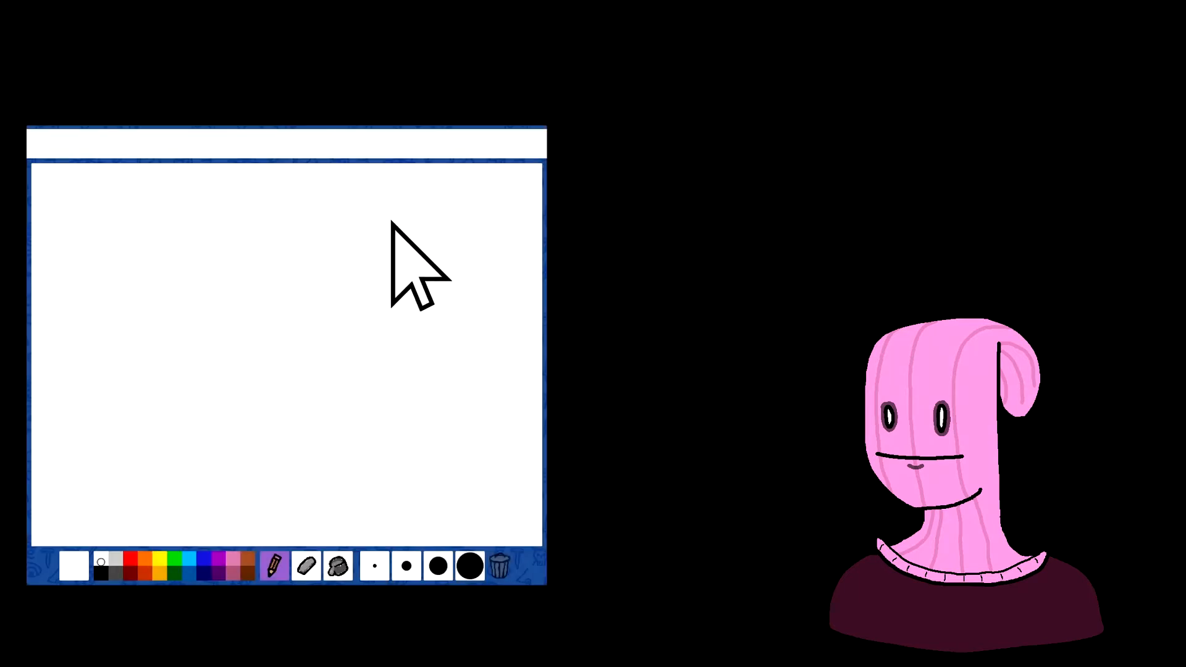
- Run the form to test that image.png loads into the picture box
click(389, 224)
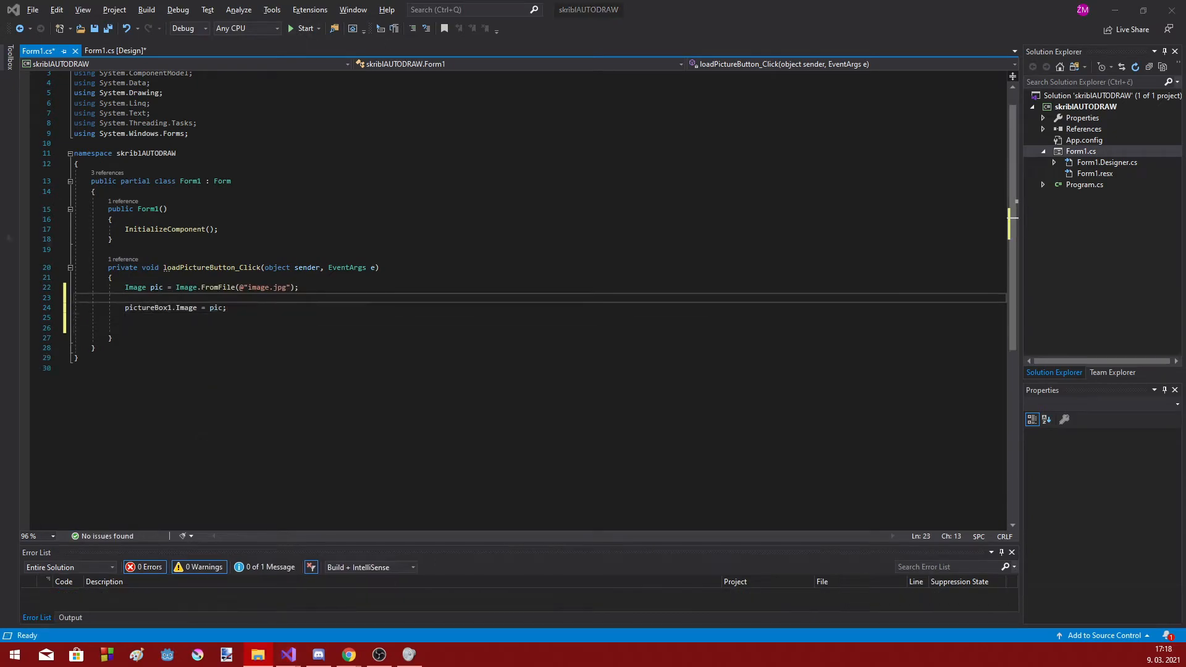
click(303, 28)
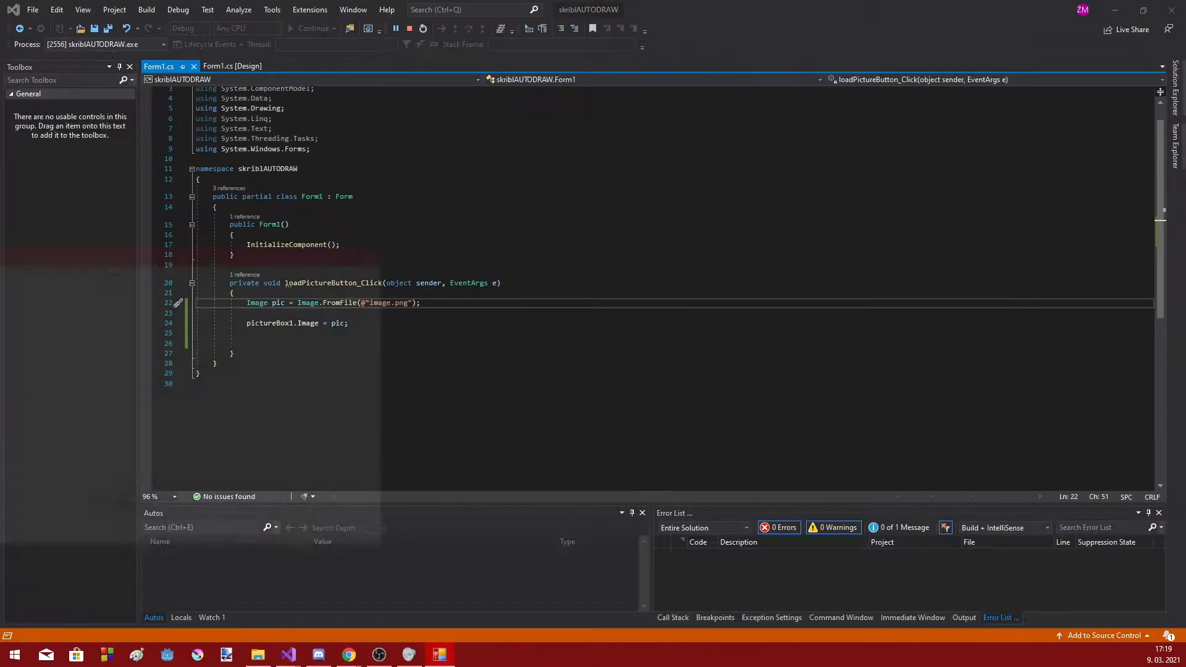
click(573, 441)
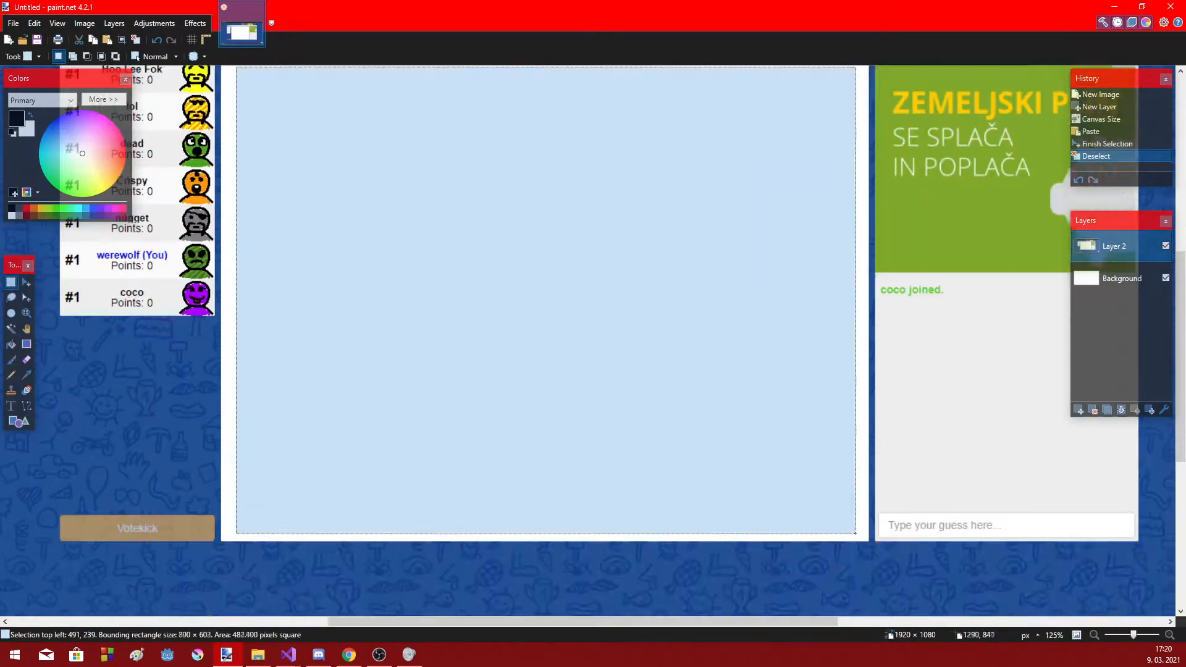
- Look up the Stack Overflow question on resizing an image in C#, then return to the loadpic project
click(347, 654)
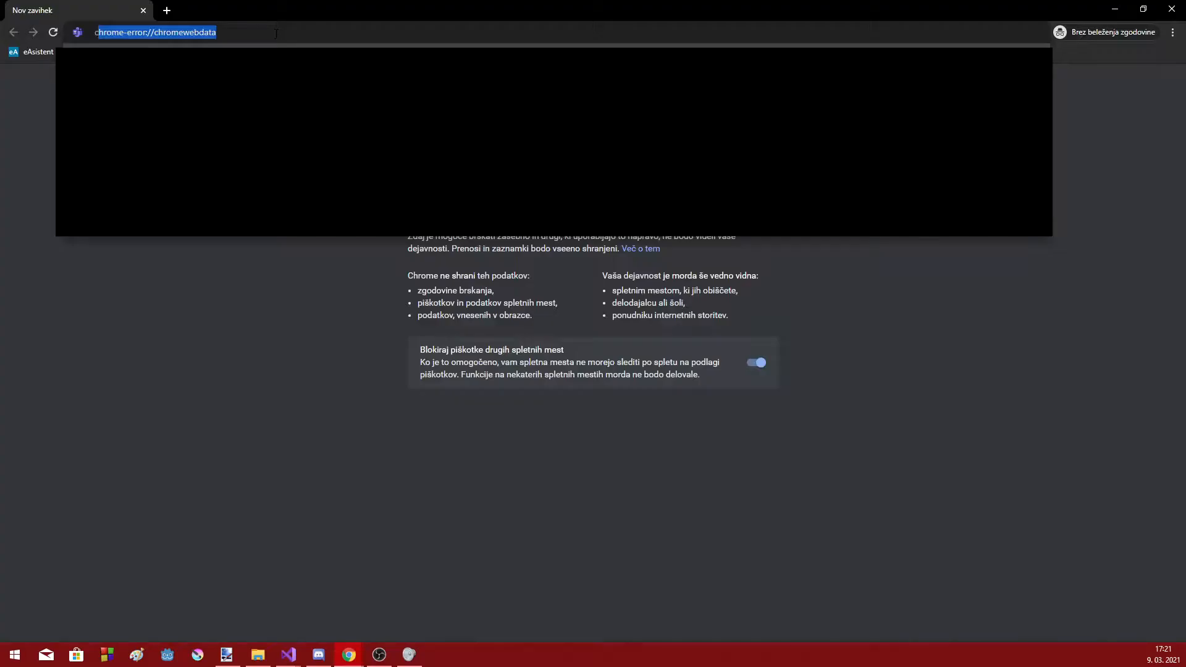
text(stackoverflow.com/questions/1922040/how-to-resize-an-image-c-sharp)
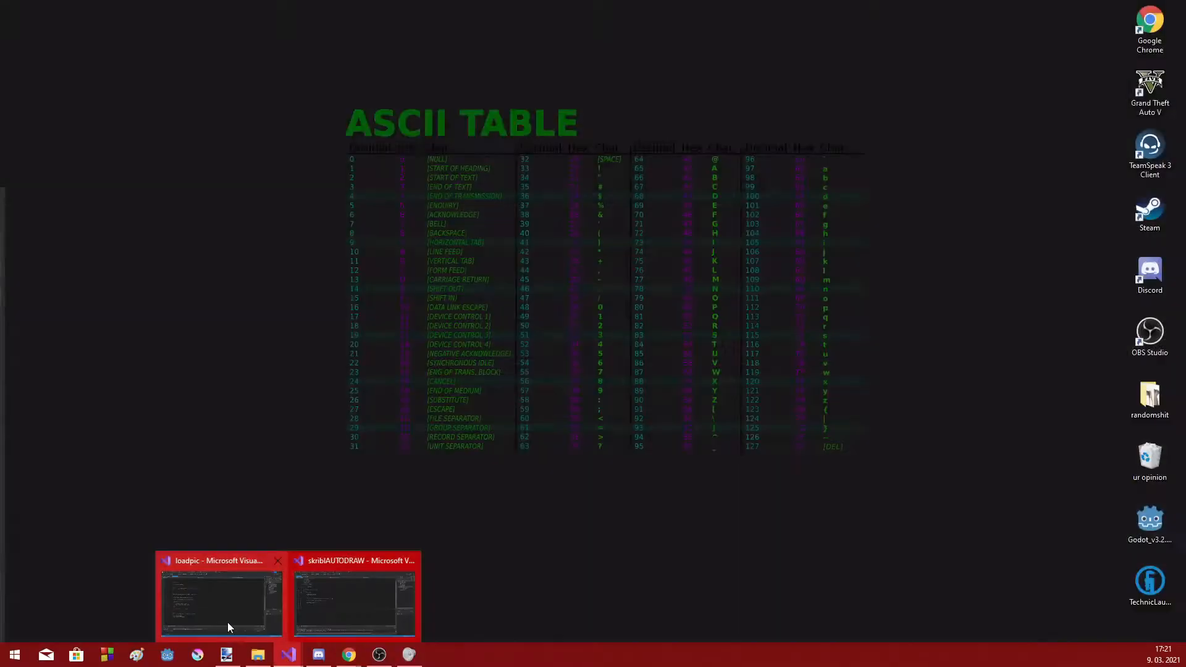
click(354, 598)
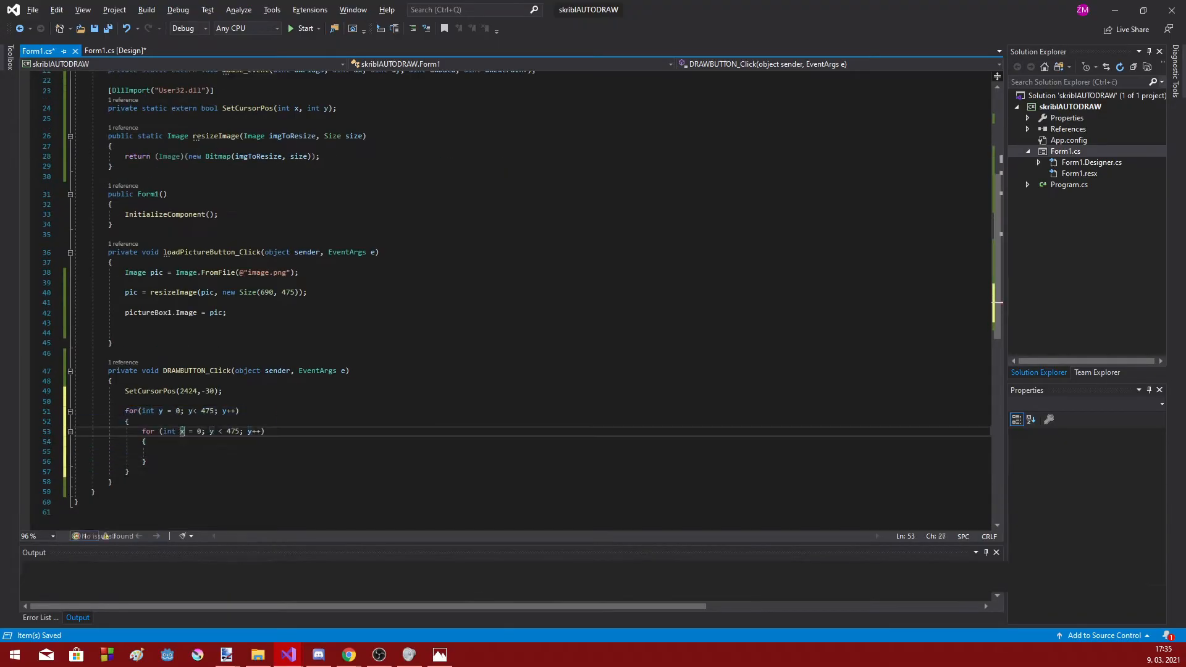
- Call SetCursorPos(2424+x, -30+y) for each pixel inside the nested loops
text(SetCursorPos(2424+x, -30+y);)
text(Bitmap imageB)
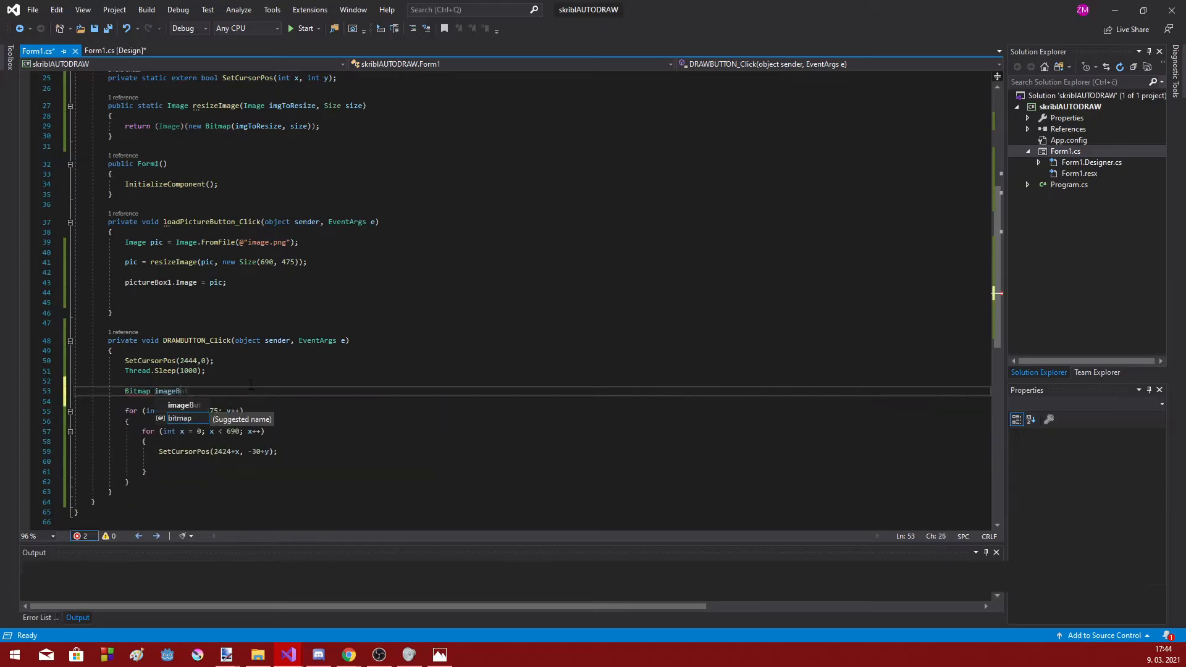
- Start the form so the iFunny picture loads and a pixel's Color [A=255...] value is read out
click(113, 51)
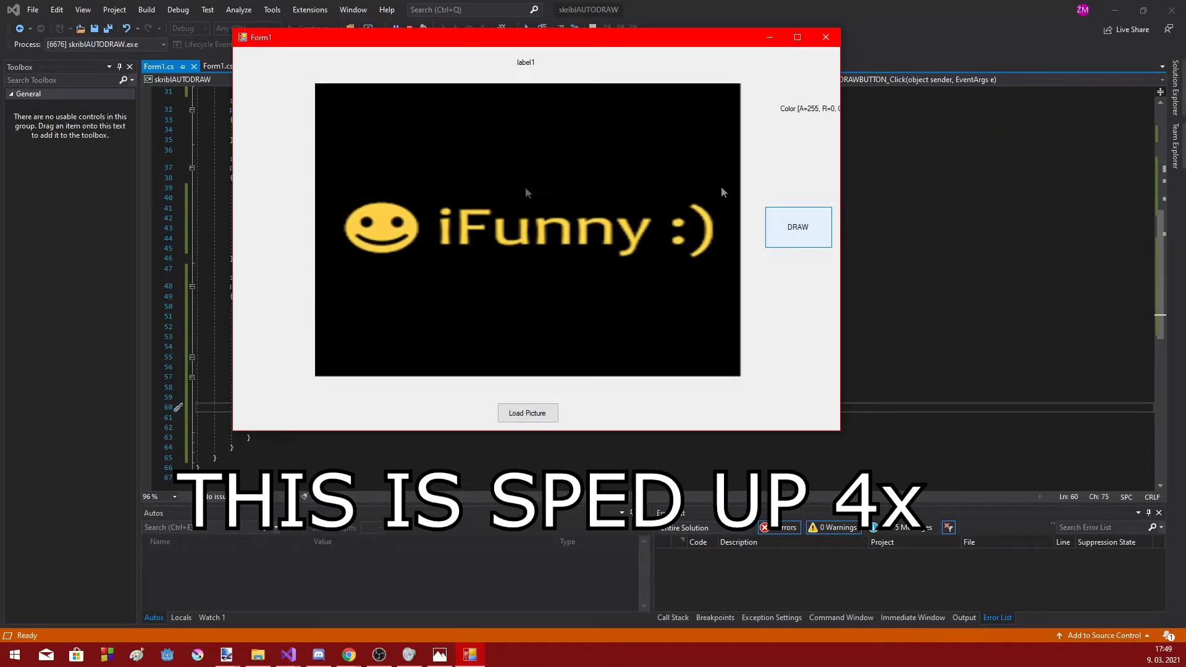
mouse_move(329, 218)
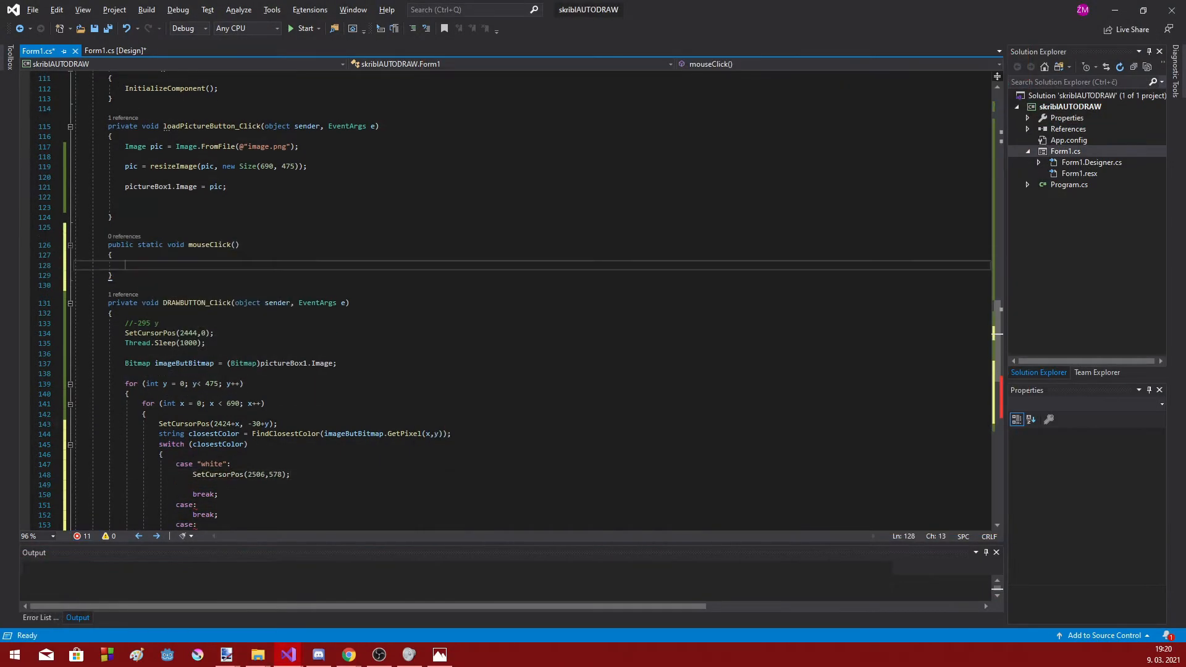
- Scroll through the colour switch cases that pick each palette spot with SetCursorPos and mouseClick()
scroll(down, 3)
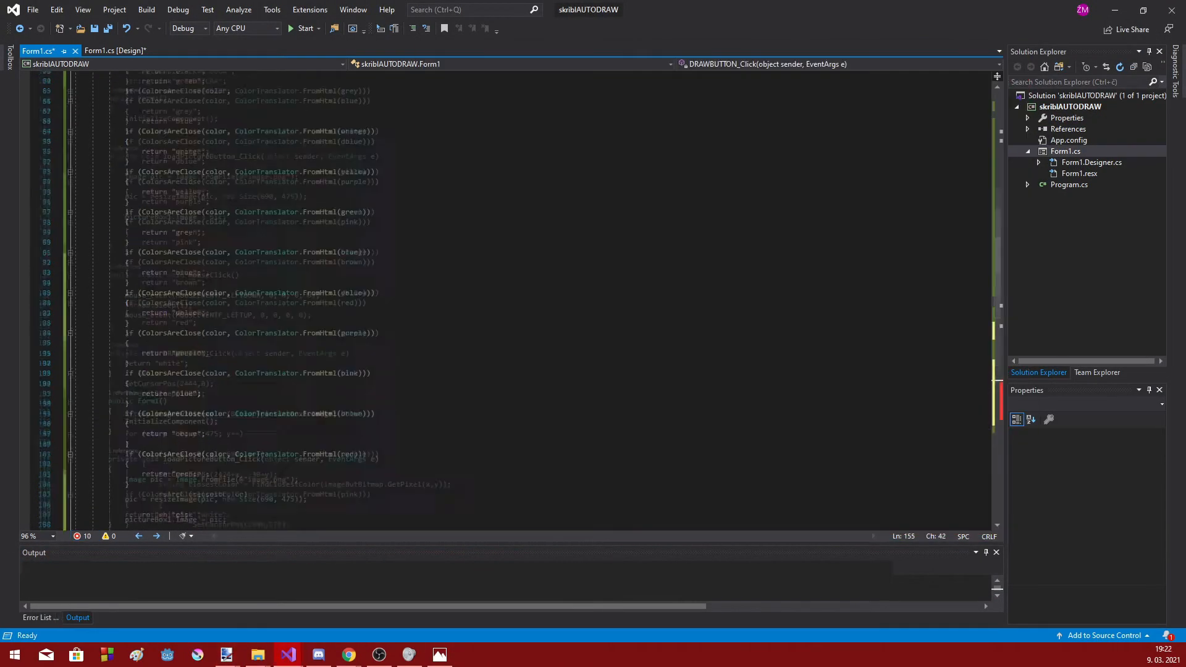
scroll(down, 3)
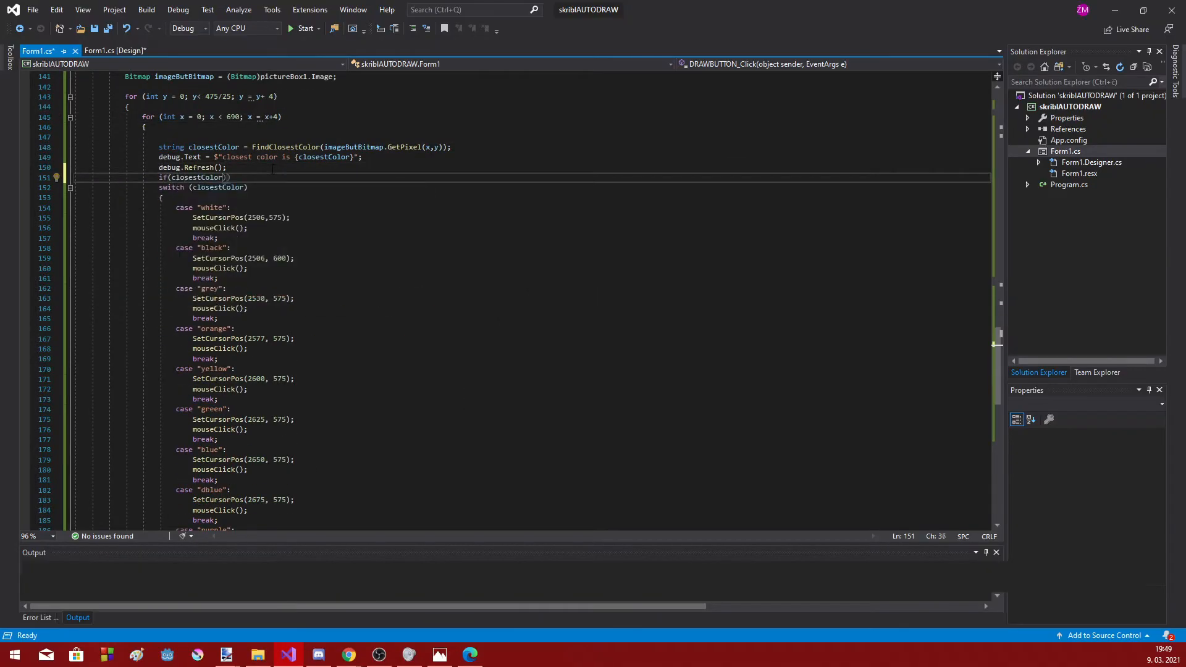
- Declare string formerClosestColor to track the previously picked palette colour
text(string formerClosestColor)
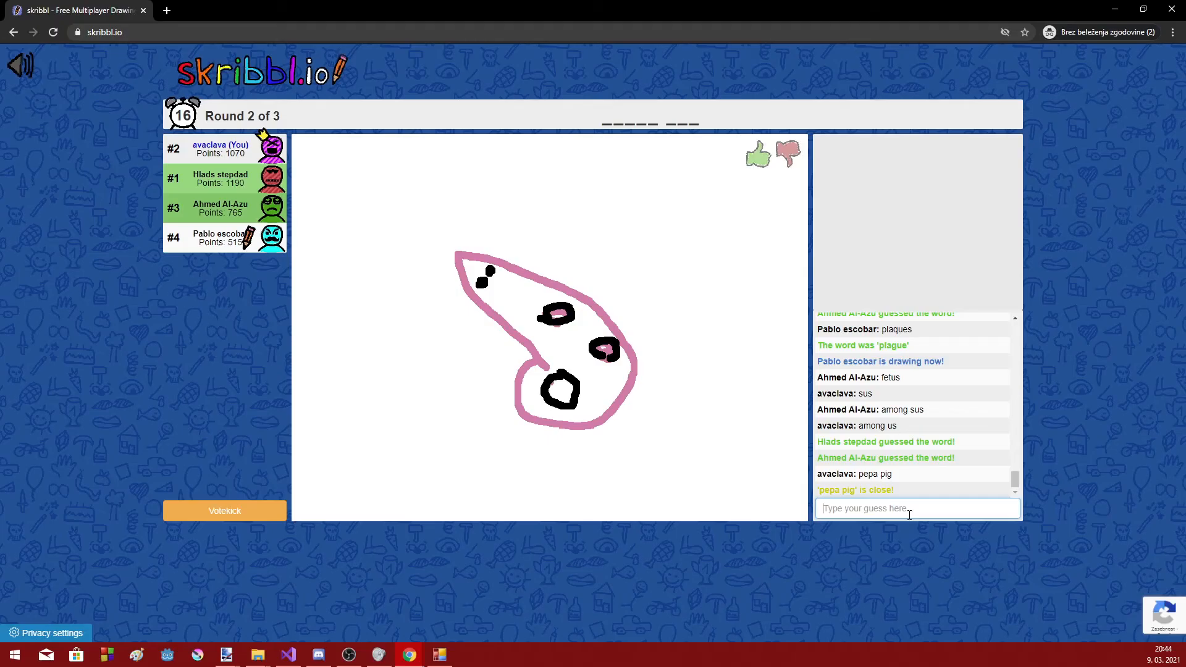
- Send the guess 'pepa' in the skribbl.io chat
text(pepa)
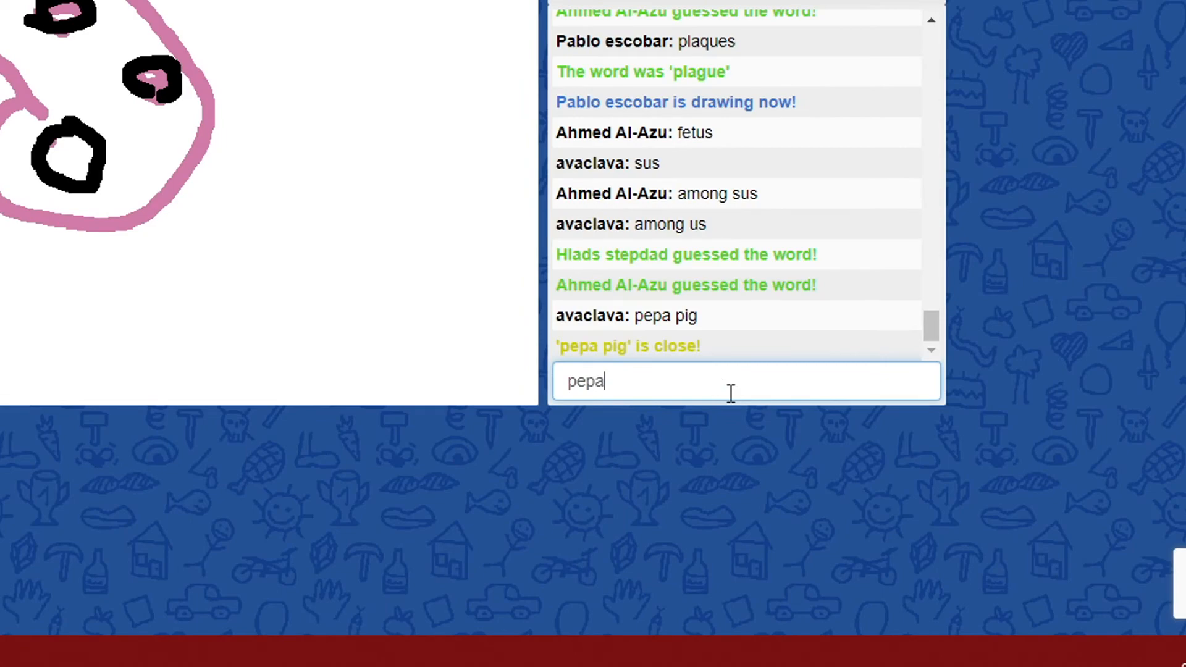
key(Enter)
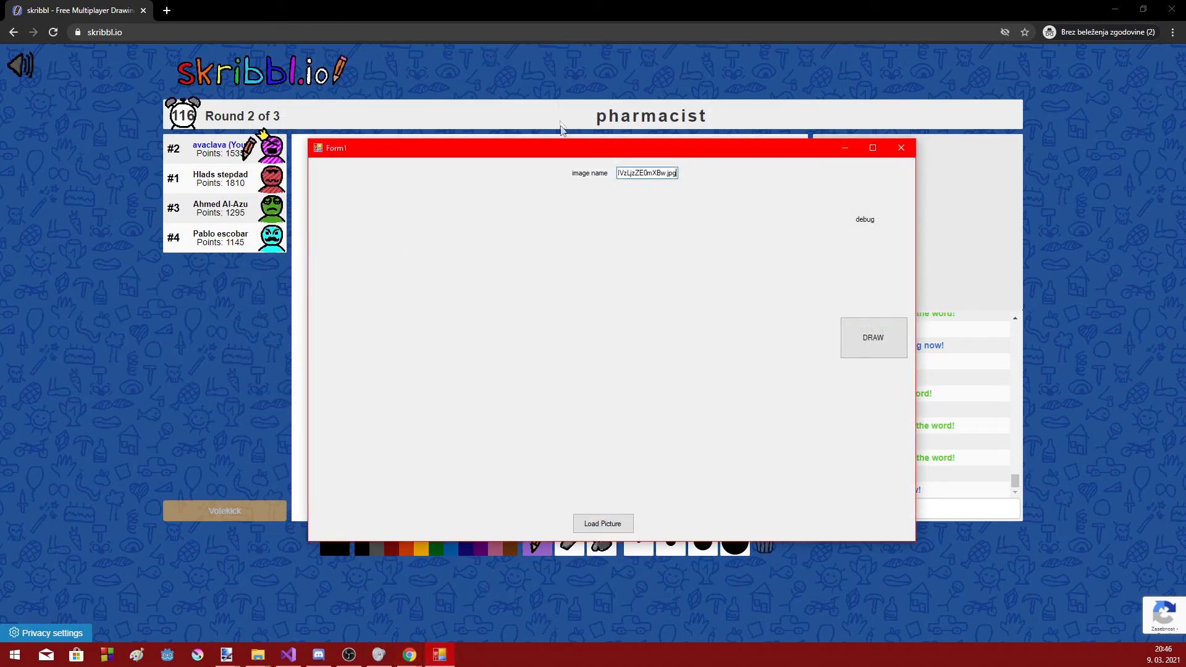
- Start DRAW so the bot plots the pink dotted picture row by row on the board
click(603, 524)
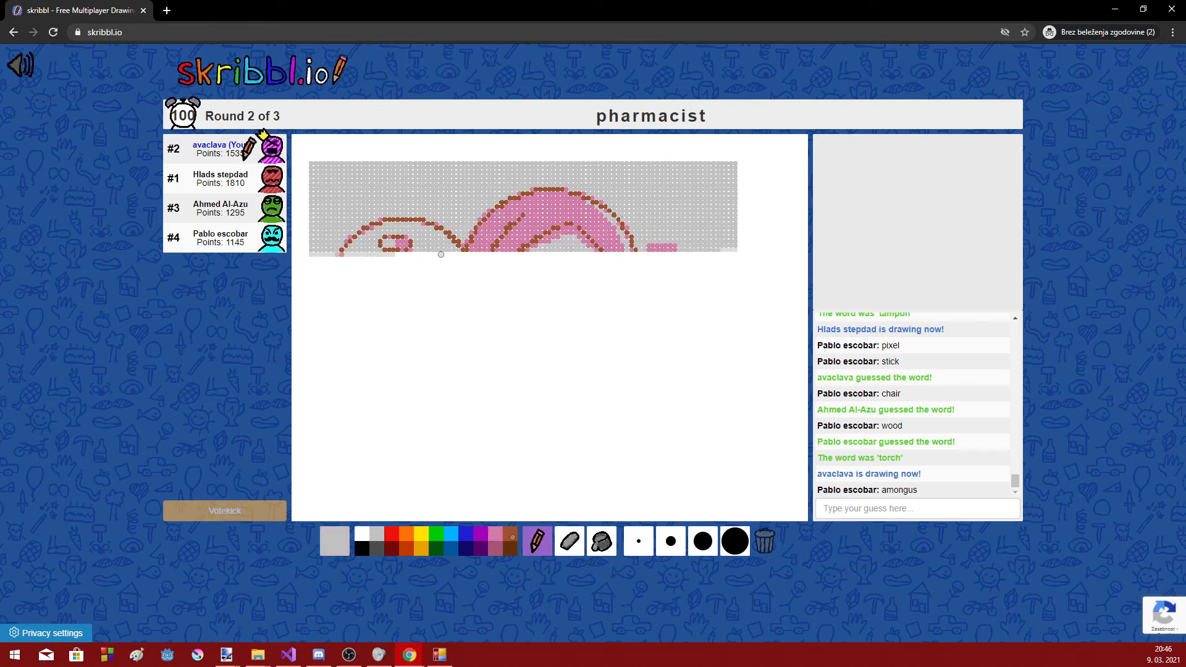
click(391, 534)
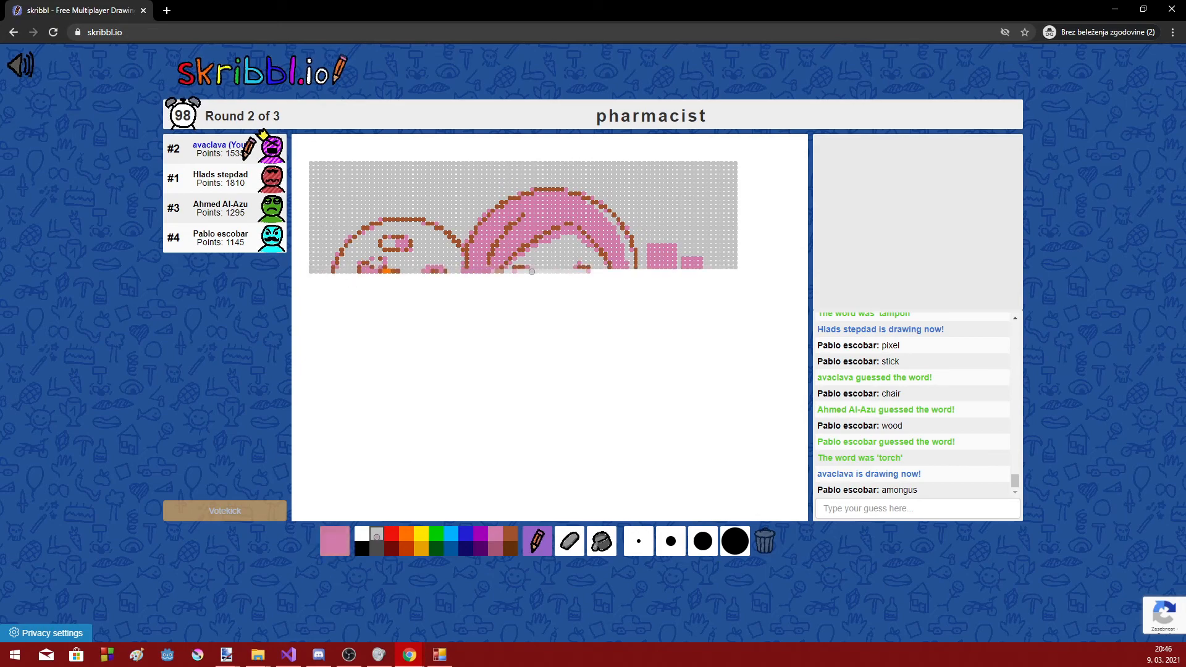